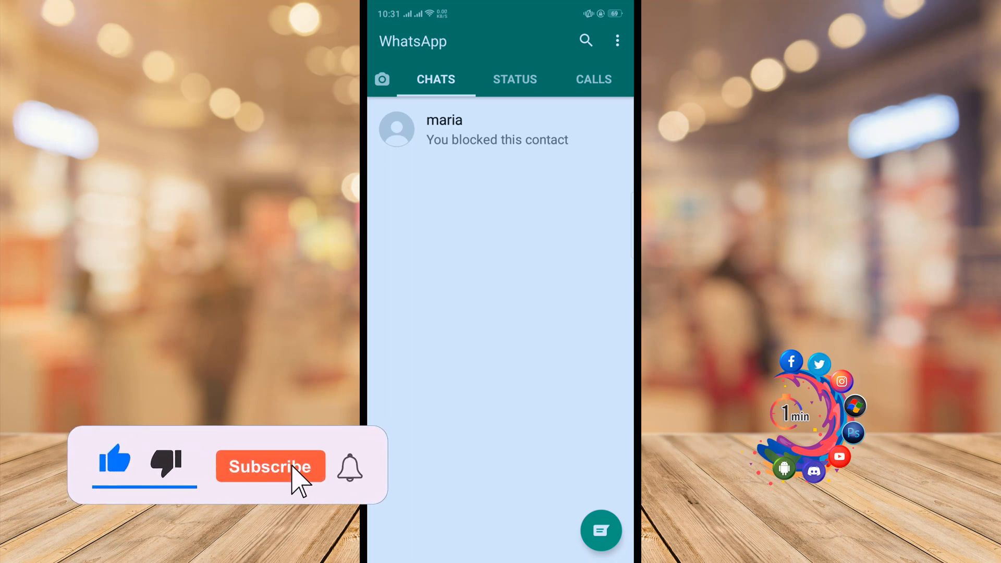
- Pull down the Android notification shade and quick settings over WhatsApp's chat list
{"action": "left_click", "coordinate": [270, 467]}
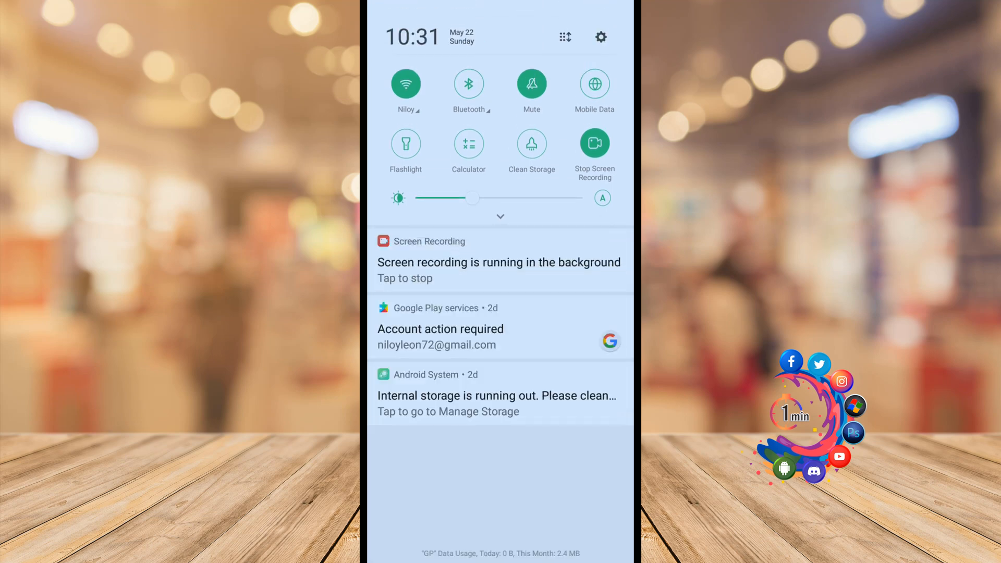
- Dismiss the notification shade to get back to WhatsApp's chat list
{"action": "left_click", "coordinate": [501, 216]}
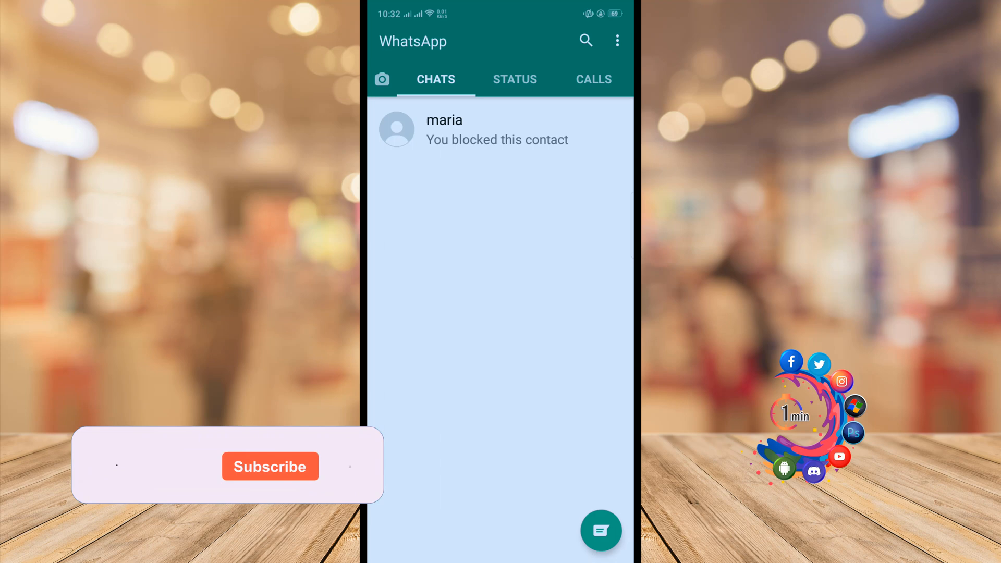
- Switch off the Read receipts toggle under Settings > Privacy
{"action": "left_click", "coordinate": [616, 40]}
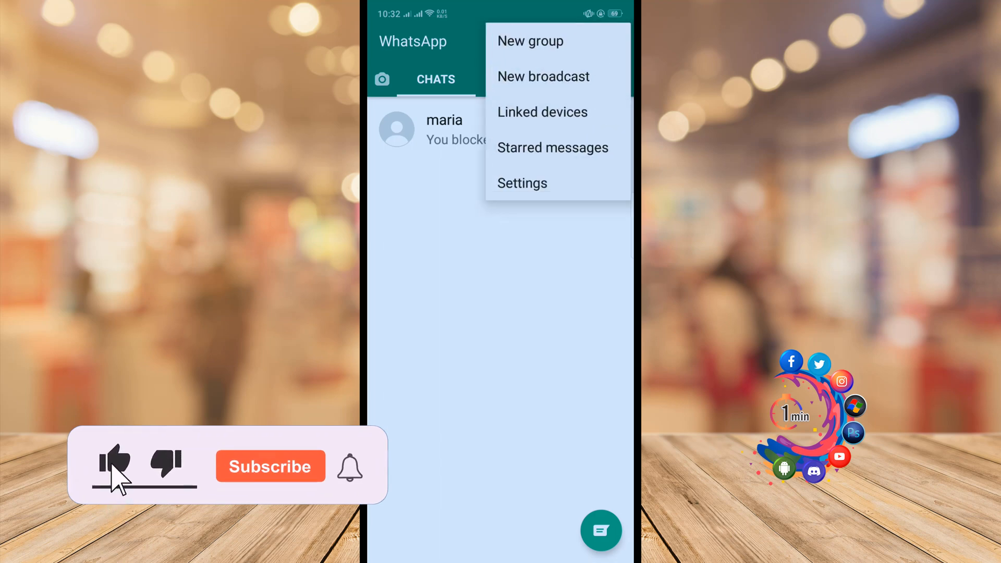
{"action": "left_click", "coordinate": [521, 183]}
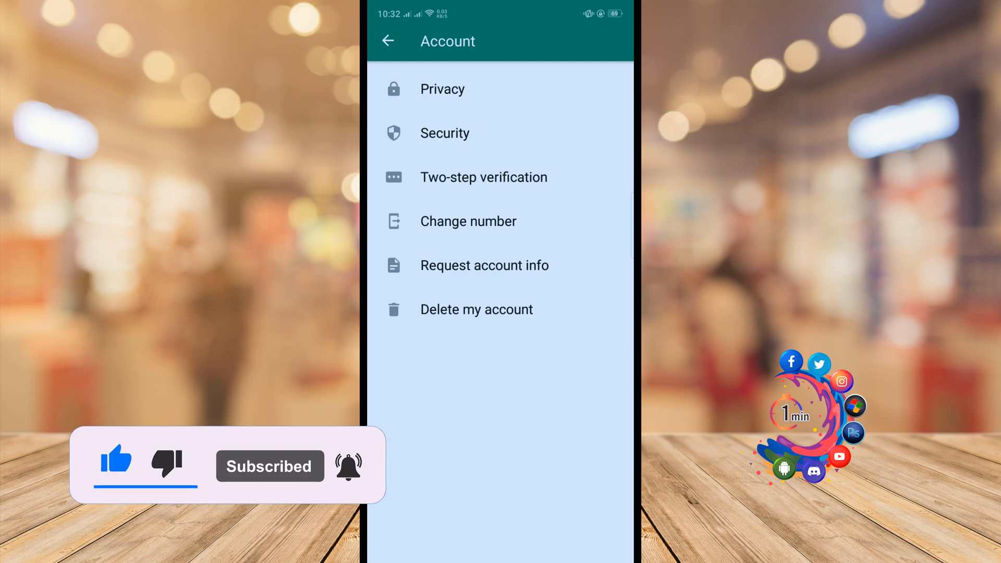
{"action": "left_click", "coordinate": [441, 89]}
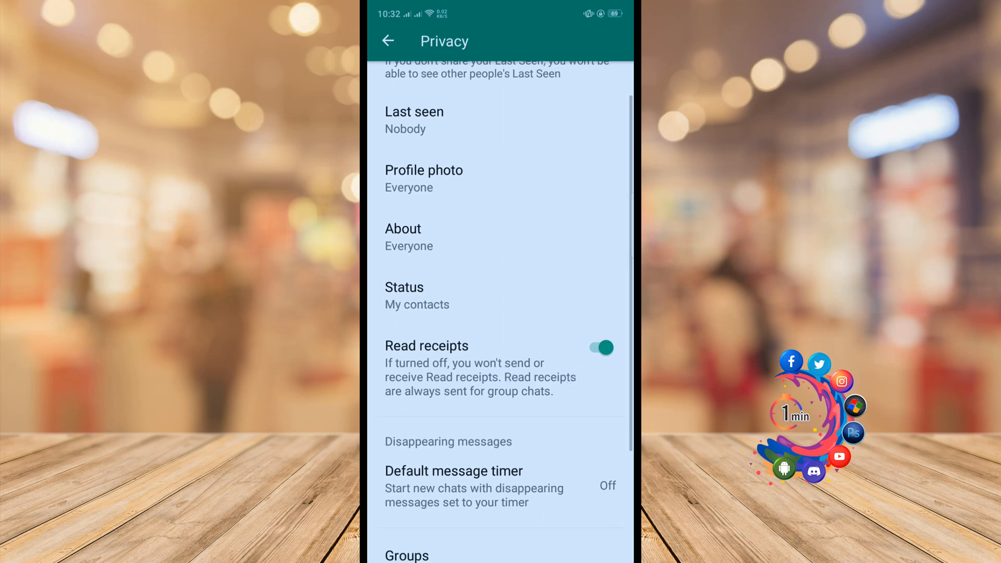
{"action": "left_click", "coordinate": [600, 346]}
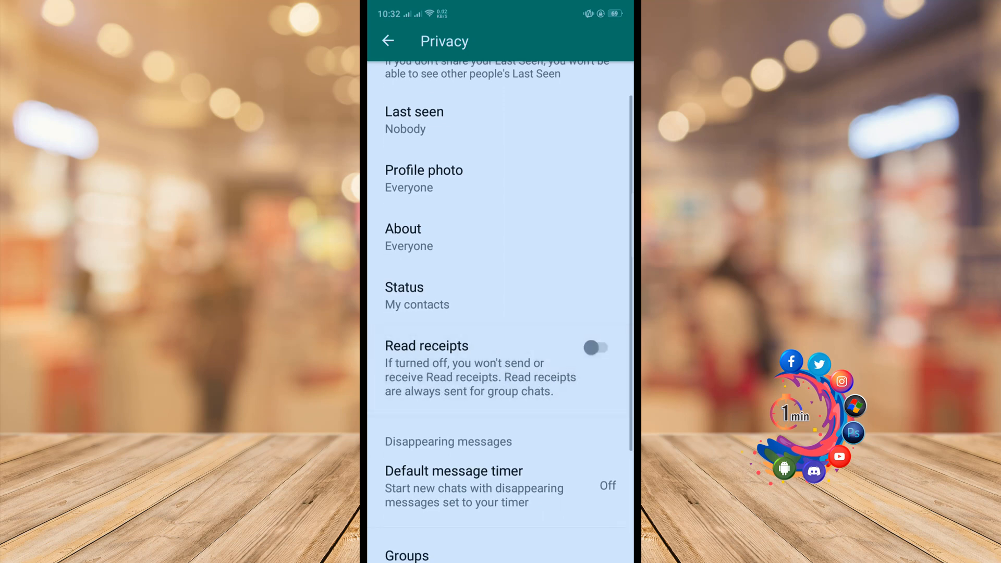